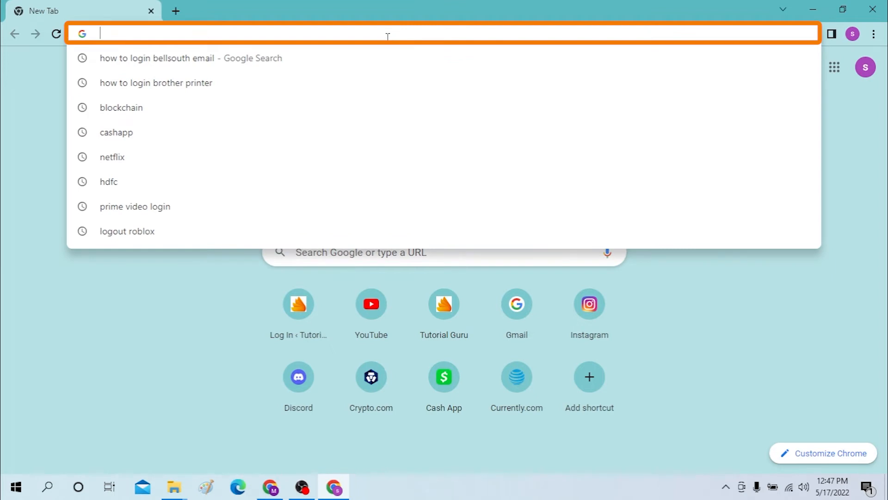
# - Load crypto.com from the Chrome address bar
pyautogui.write('crypto.com')
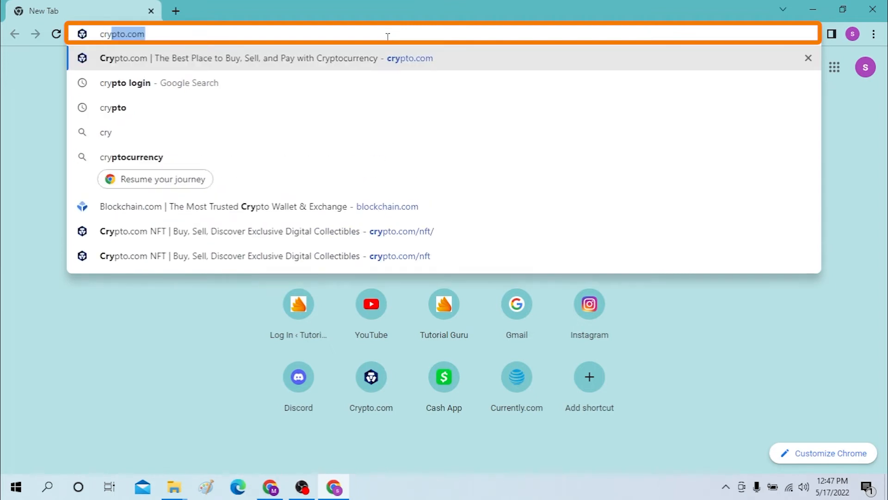
pyautogui.press('Enter')
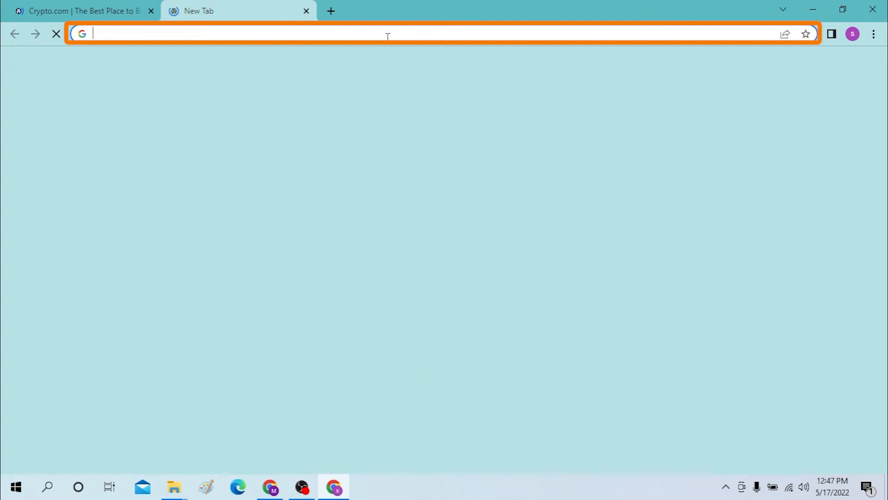
# - Search Google for 'crypto' from the new tab's address bar
pyautogui.write('crypto')
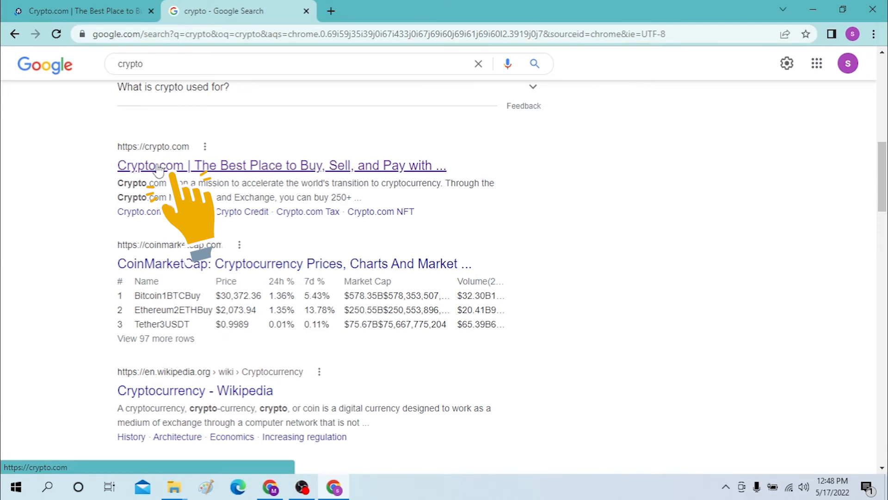
# - Follow the Crypto.com search result, then the site's NFT navigation link to the marketplace
pyautogui.click(282, 165)
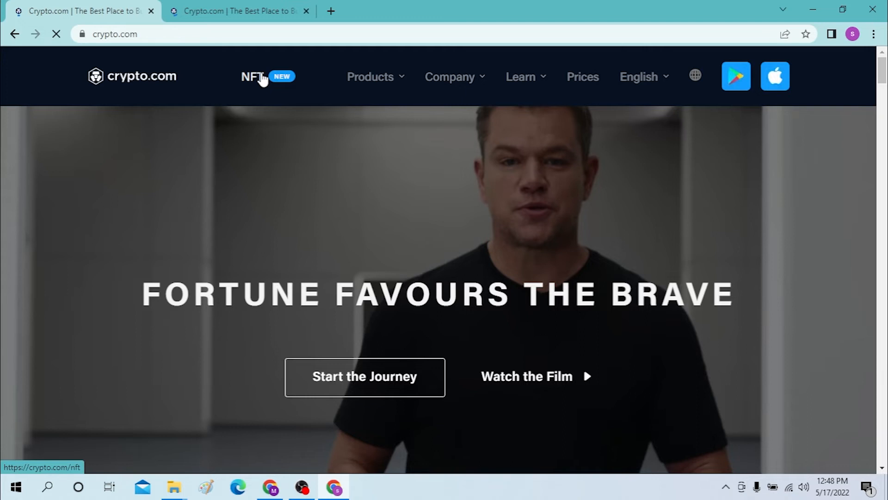
pyautogui.click(252, 76)
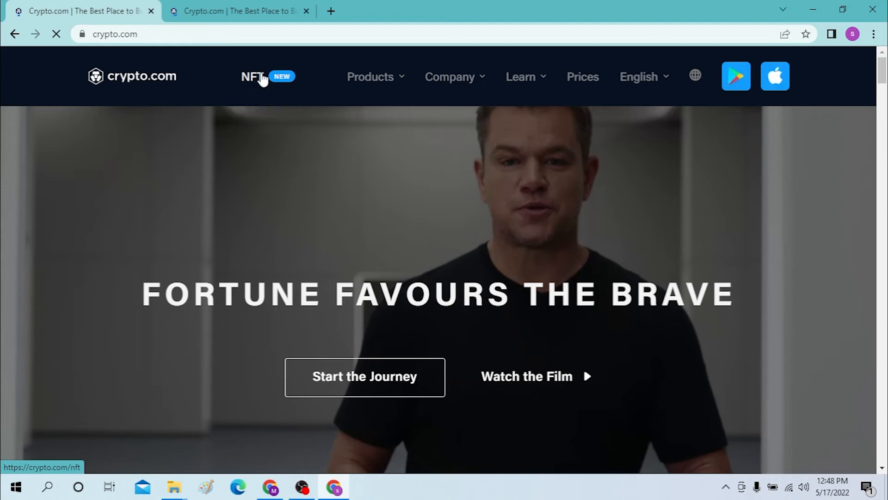
pyautogui.click(252, 76)
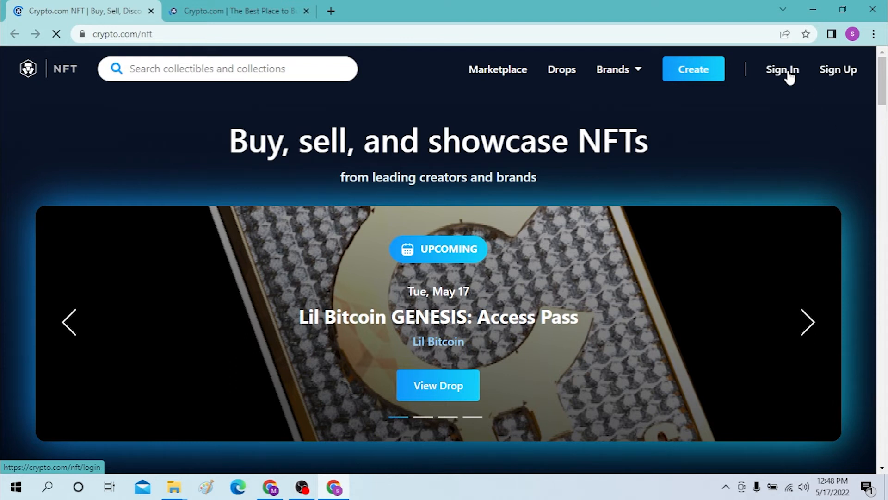
# - Open Sign In at the top right of the NFT marketplace
pyautogui.click(782, 69)
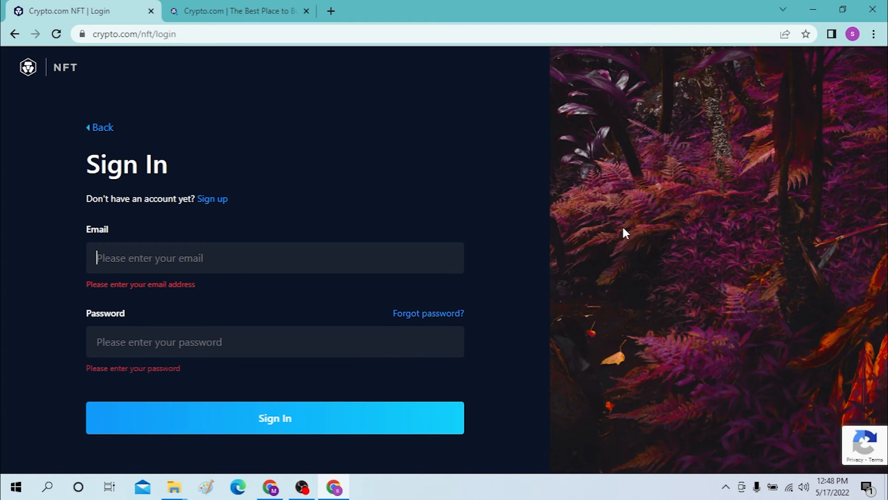
pyautogui.moveTo(828, 207)
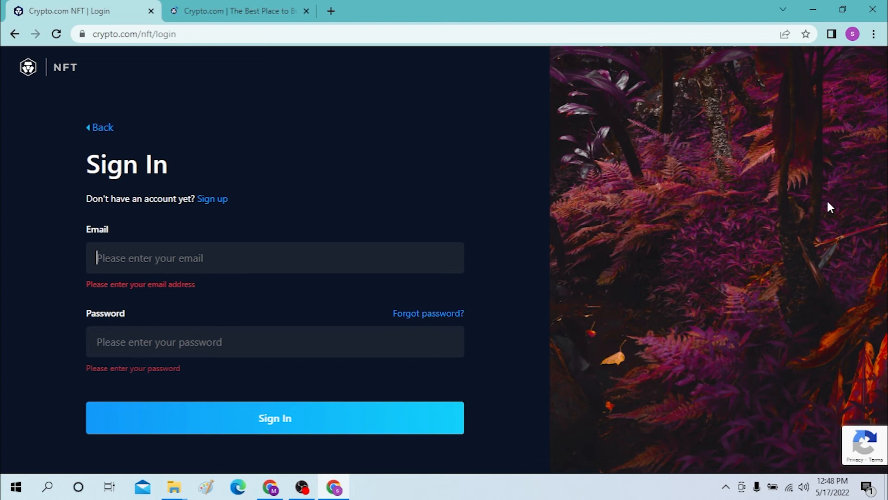